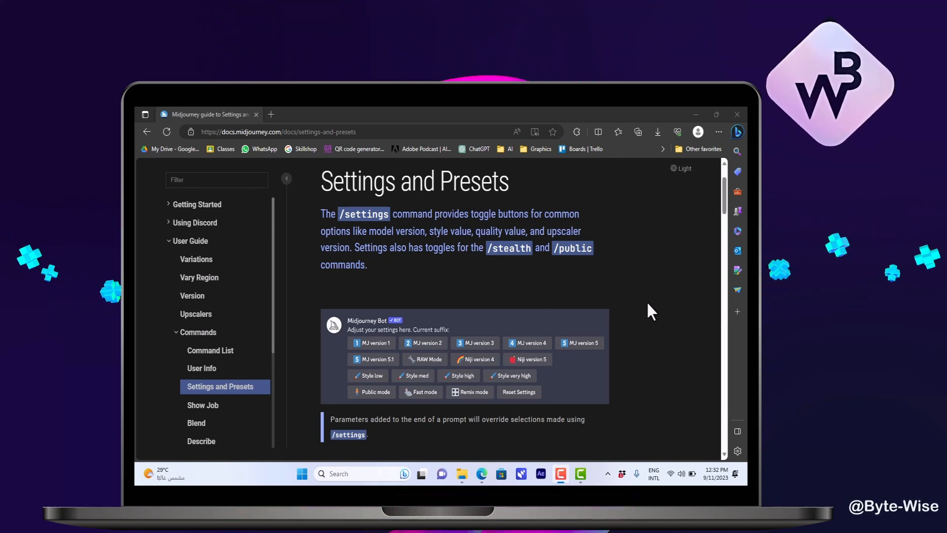
mouse_move(470, 289)
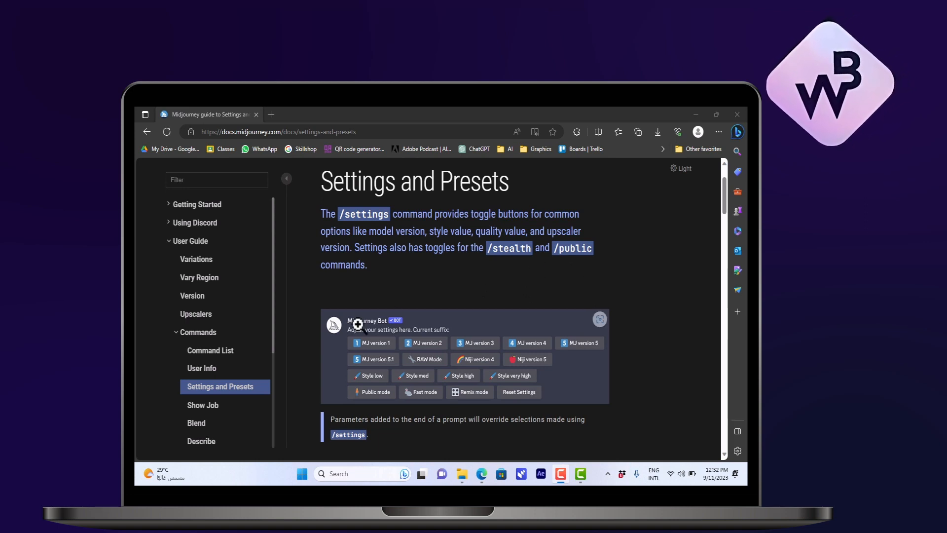
mouse_move(631, 333)
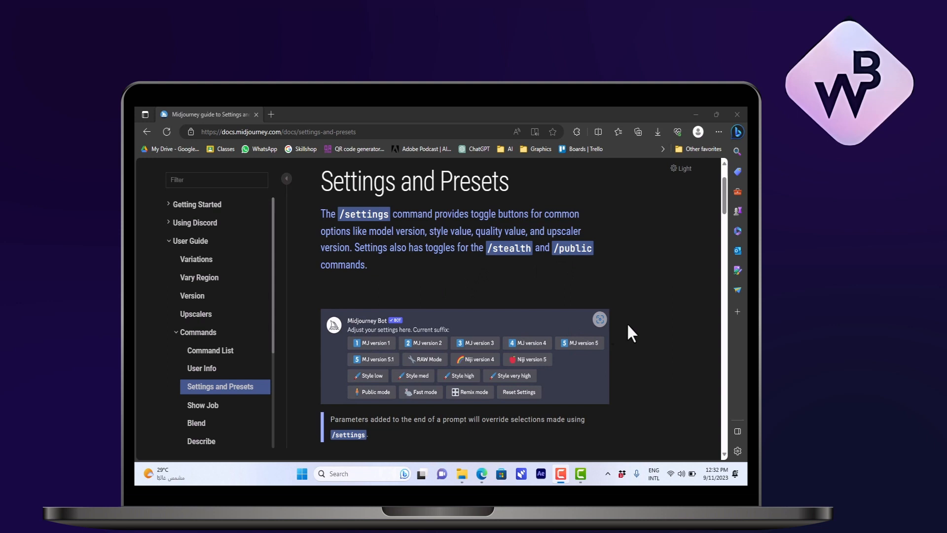
scroll(down, 3)
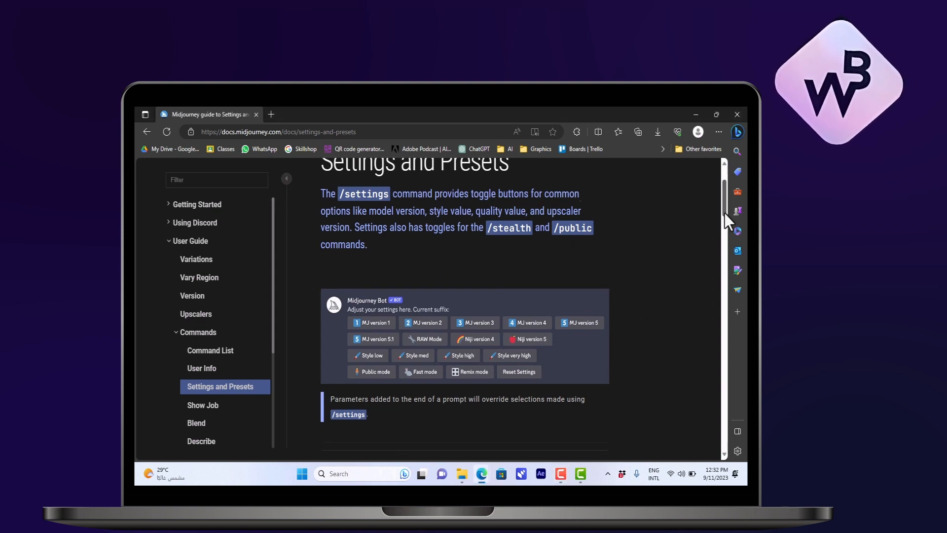
scroll(down, 3)
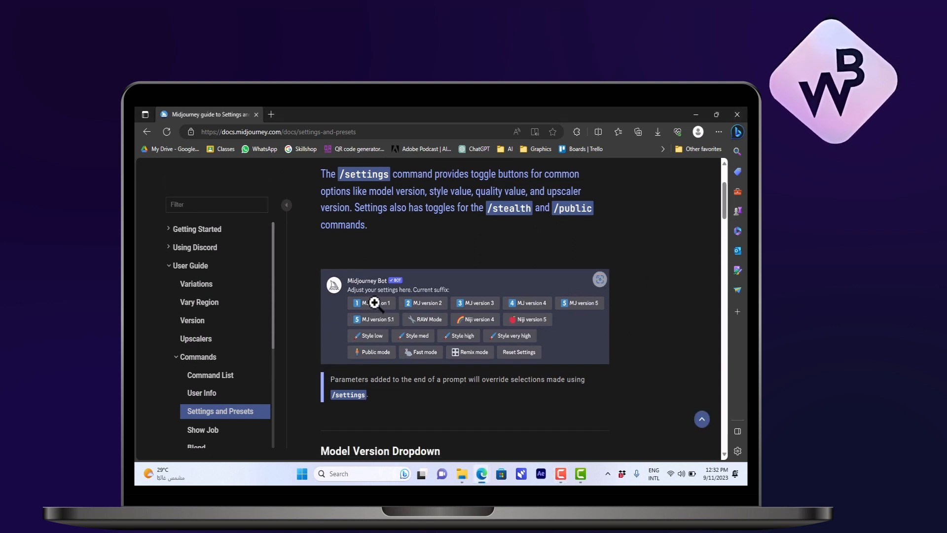
mouse_move(369, 319)
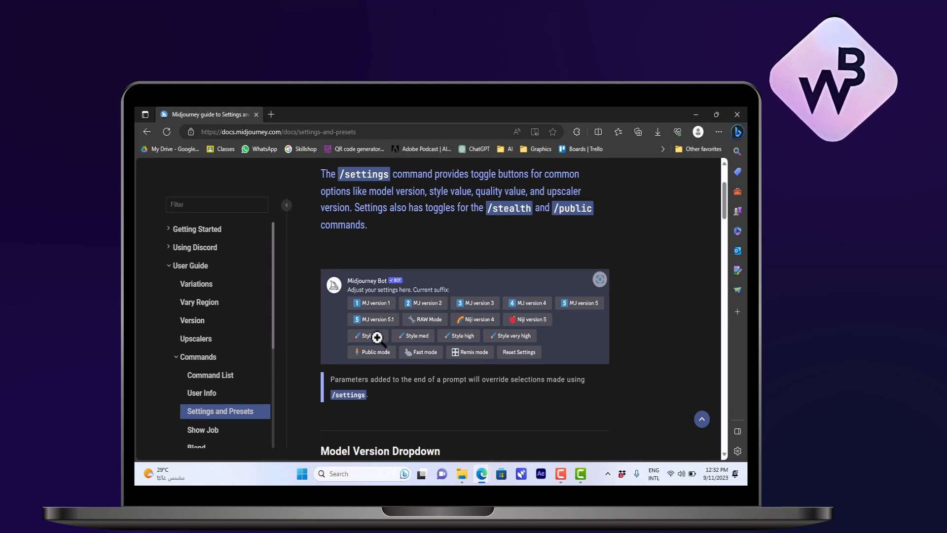
mouse_move(481, 335)
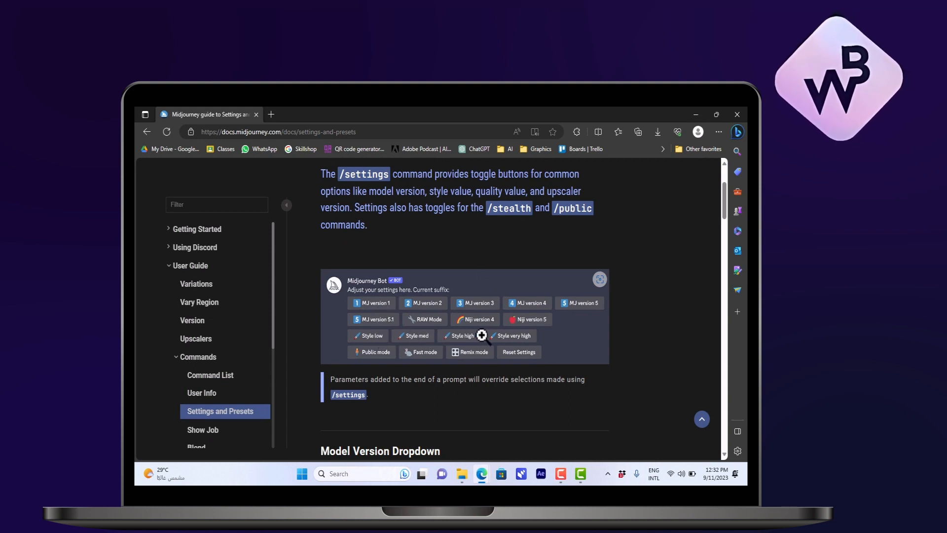
mouse_move(667, 323)
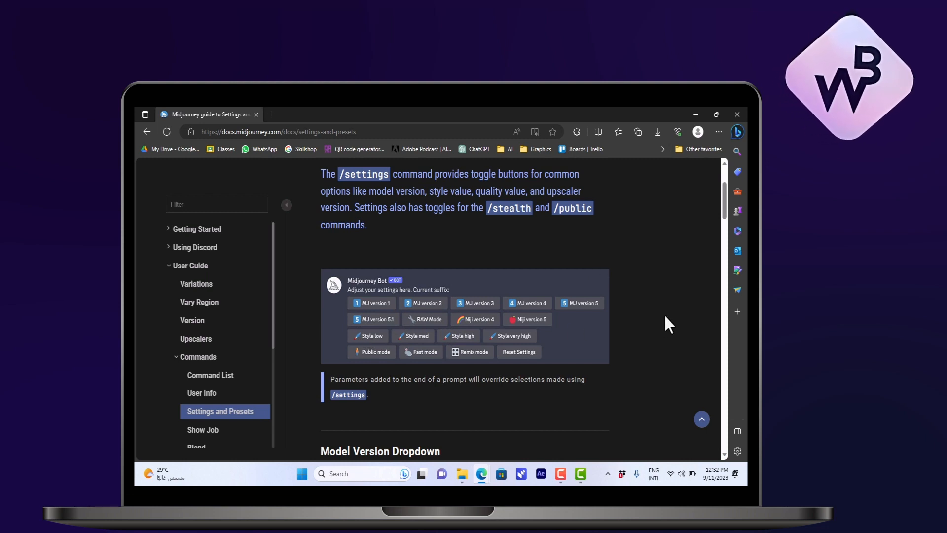
mouse_move(578, 355)
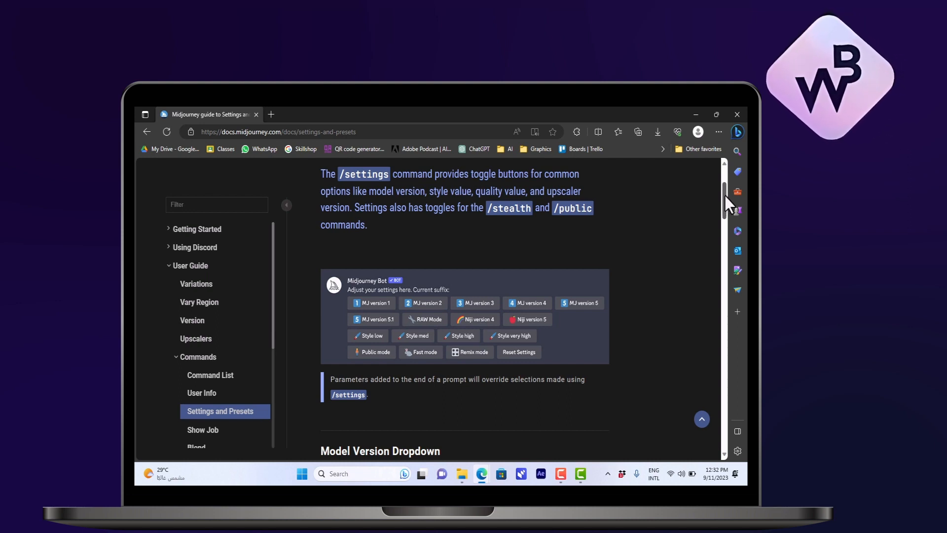
mouse_move(350, 173)
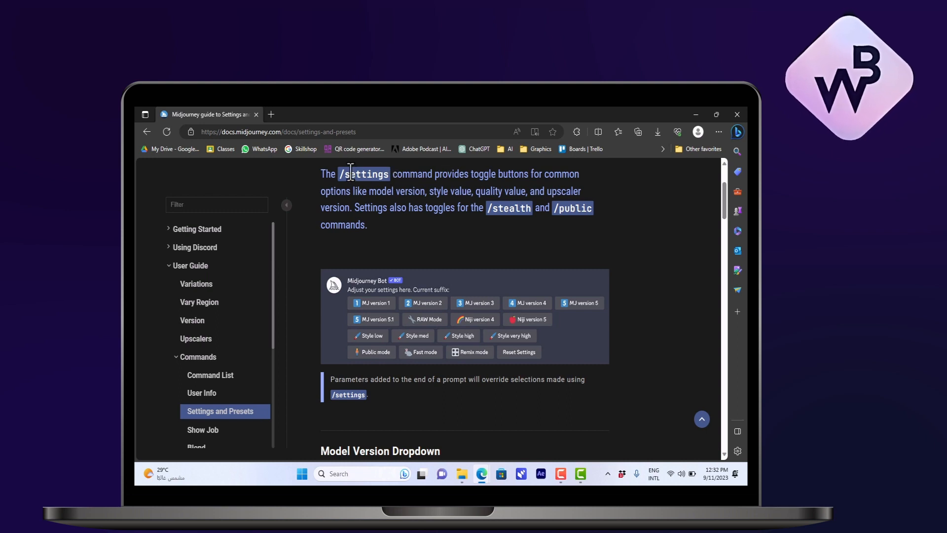
mouse_move(358, 195)
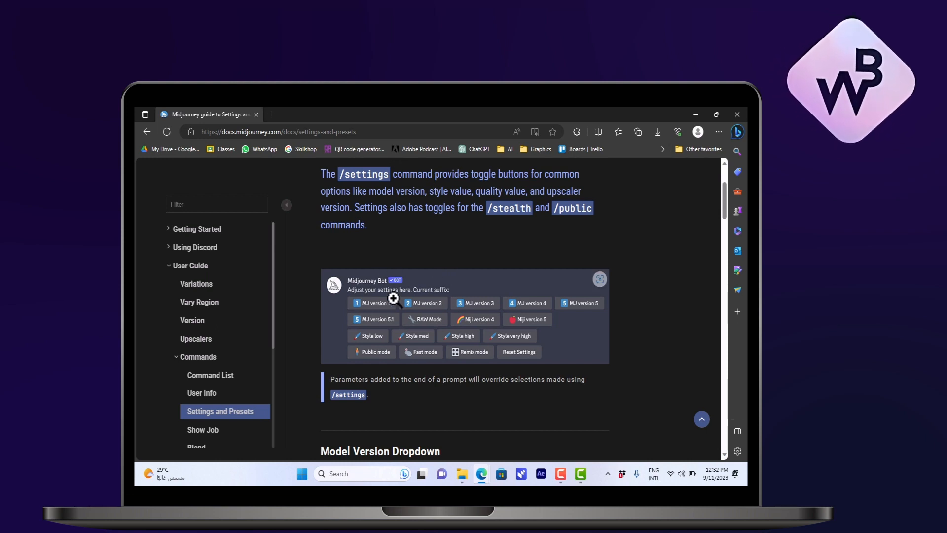
mouse_move(546, 308)
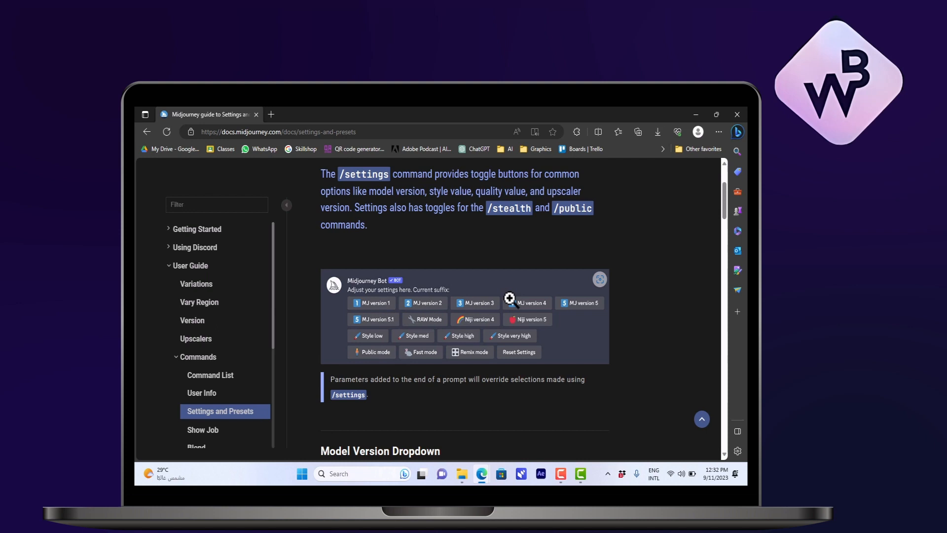
mouse_move(598, 304)
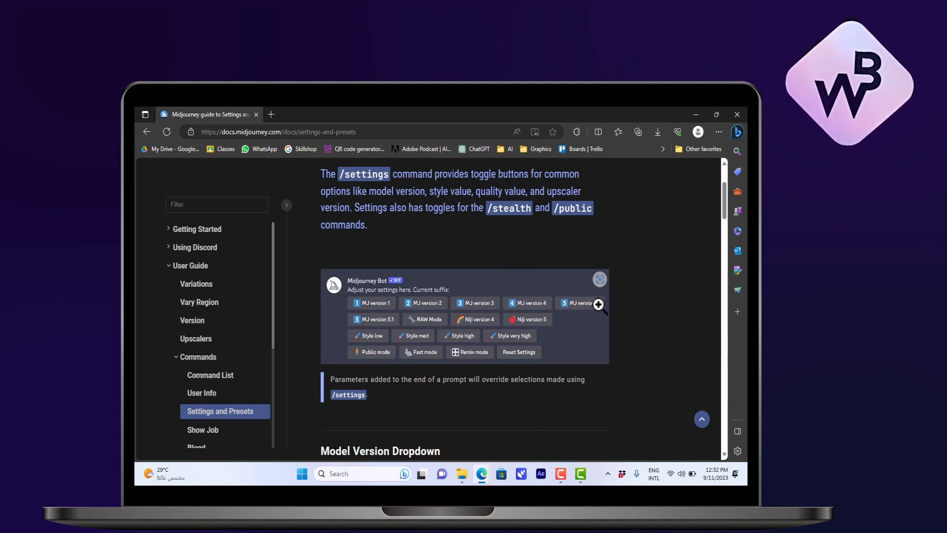
mouse_move(473, 317)
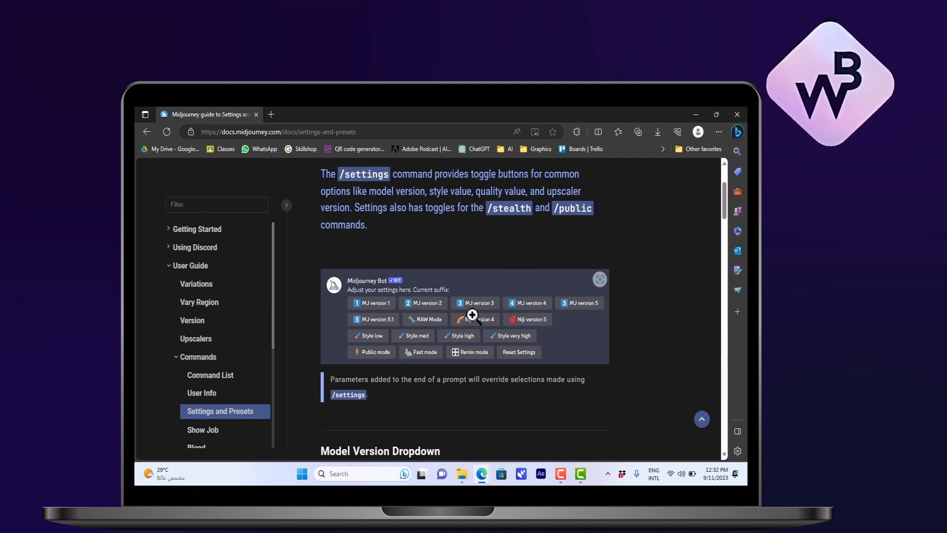
mouse_move(431, 334)
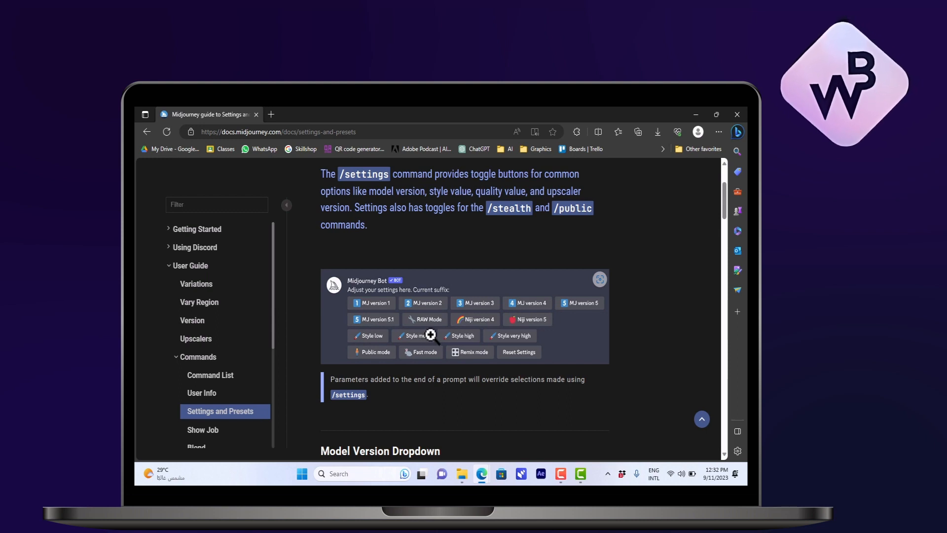
mouse_move(600, 322)
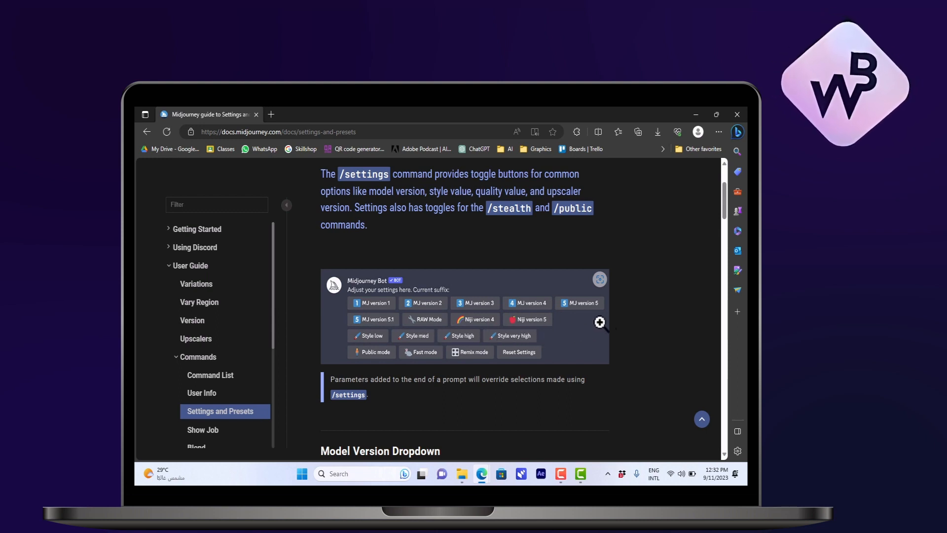
mouse_move(638, 326)
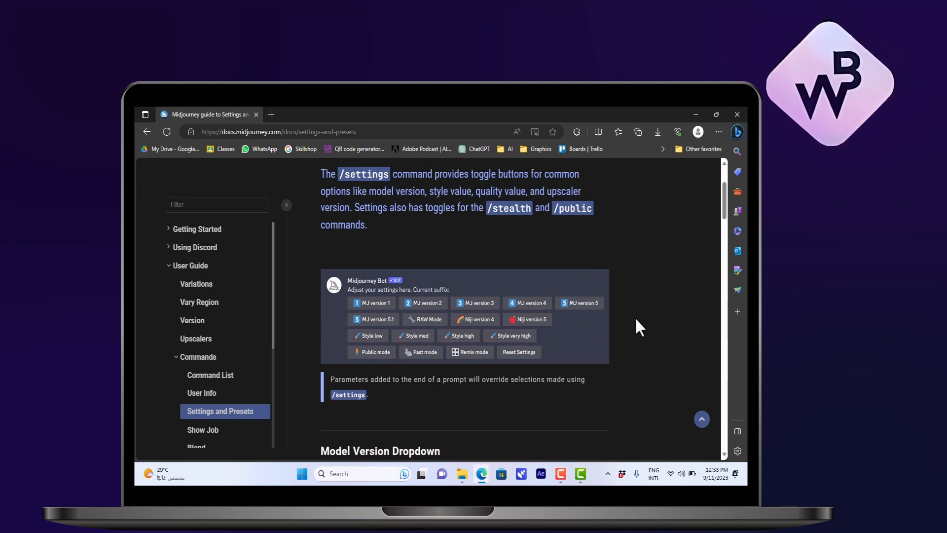